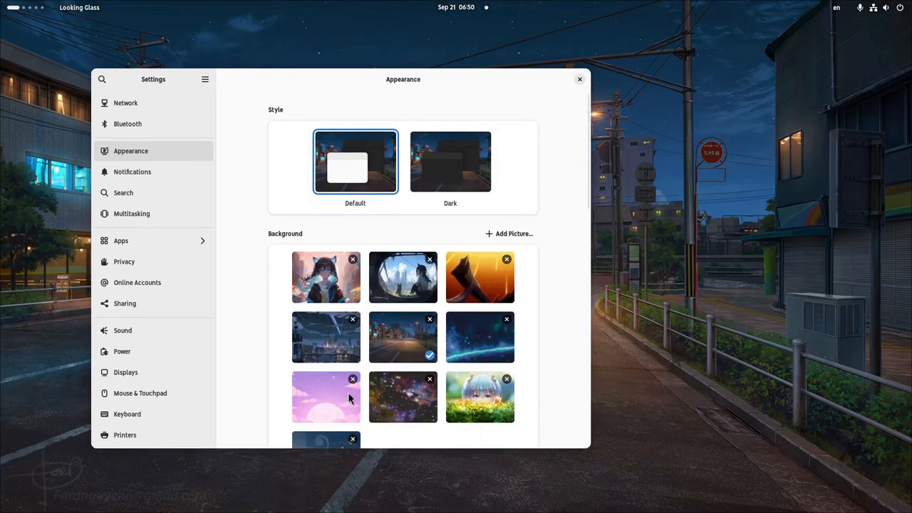
Try the pink pixel clouds wallpaper, then the girl-at-round-window wallpaper, and choose the Dark style.
{"action": "left_click", "coordinate": [326, 396]}
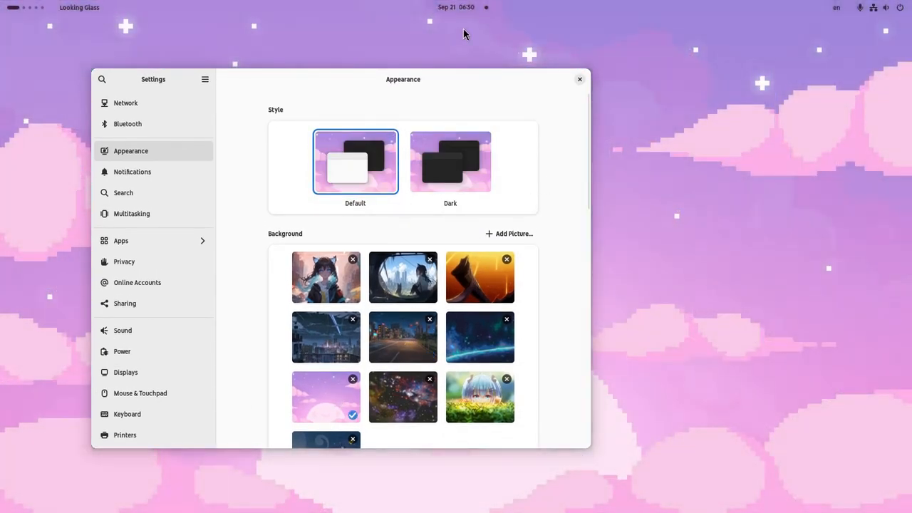
{"action": "mouse_move", "coordinate": [410, 278]}
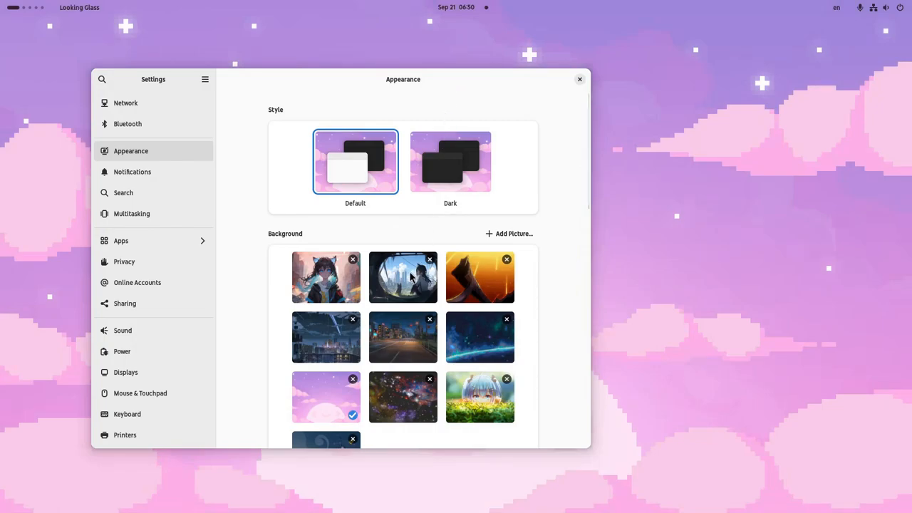
{"action": "left_click", "coordinate": [403, 277]}
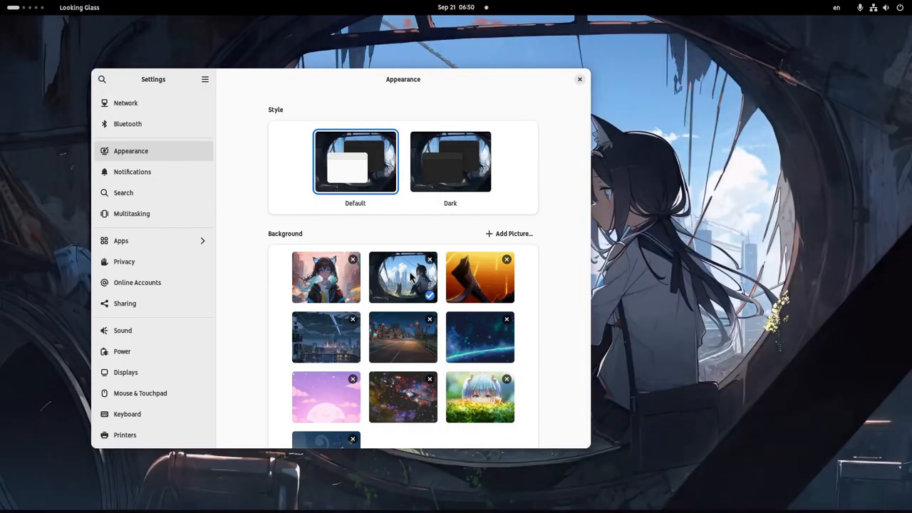
{"action": "mouse_move", "coordinate": [533, 29]}
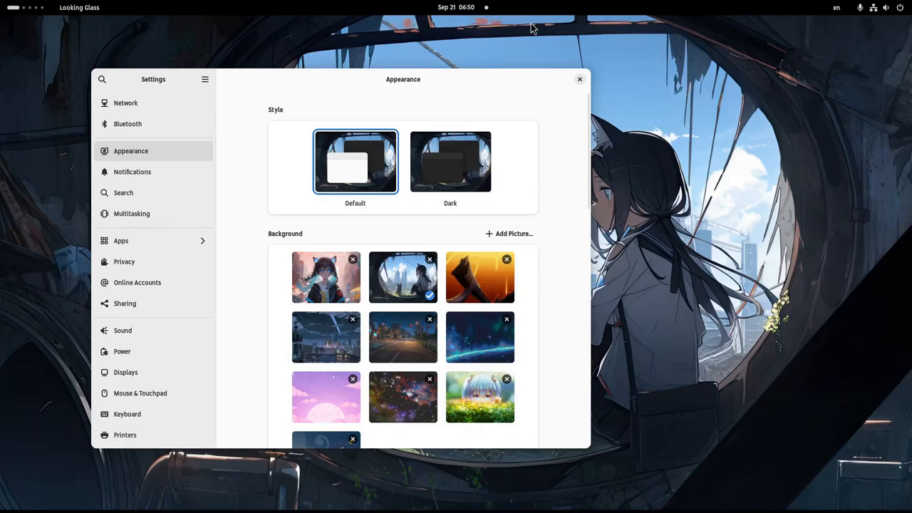
{"action": "mouse_move", "coordinate": [431, 168]}
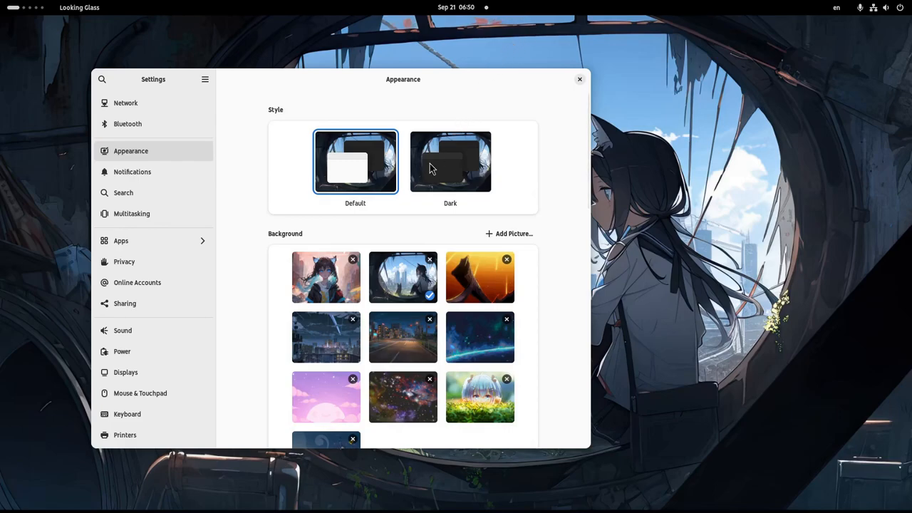
{"action": "left_click", "coordinate": [403, 337]}
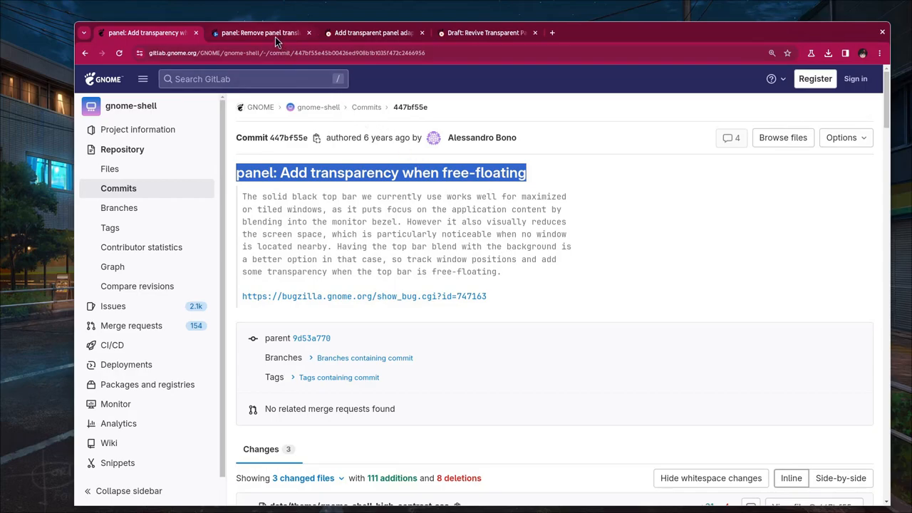
Open 'panel: Remove panel translucency' and scroll down to its community comments.
{"action": "left_click", "coordinate": [261, 33]}
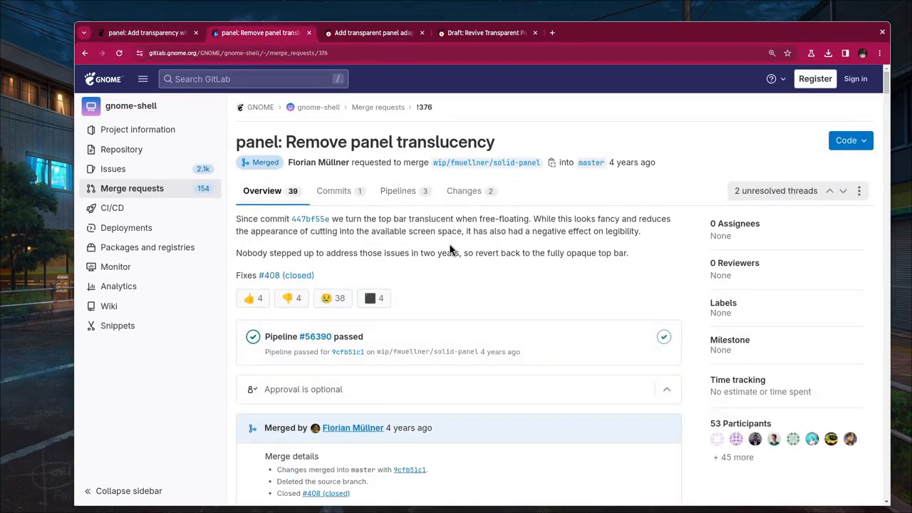
{"action": "scroll", "scroll_direction": "down", "scroll_amount": 3}
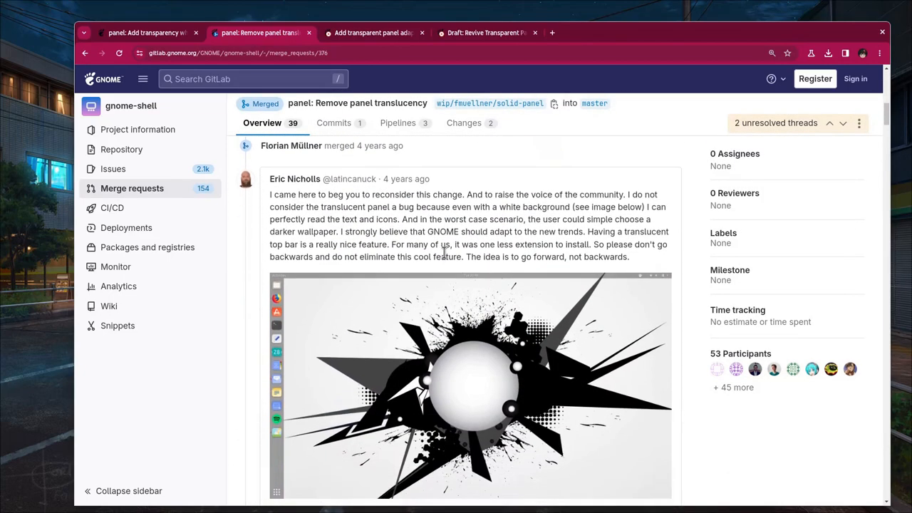
{"action": "scroll", "scroll_direction": "down", "scroll_amount": 3}
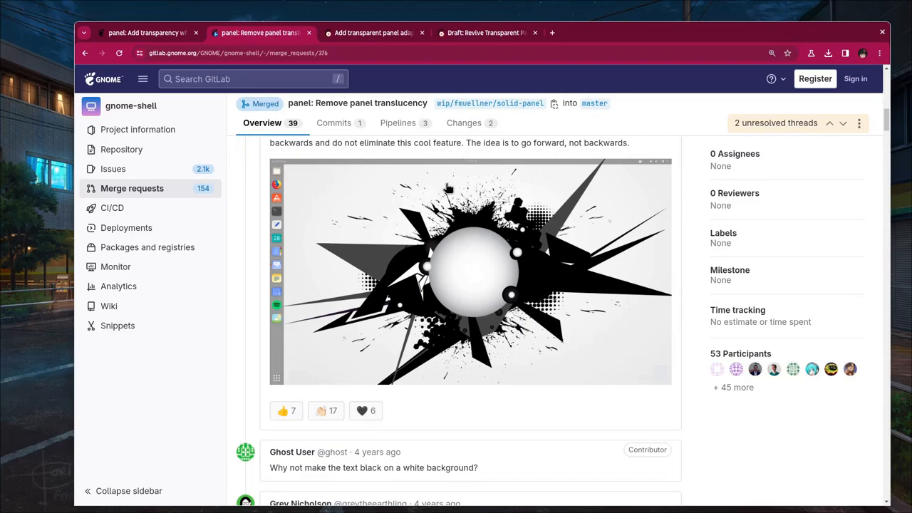
{"action": "mouse_move", "coordinate": [450, 188]}
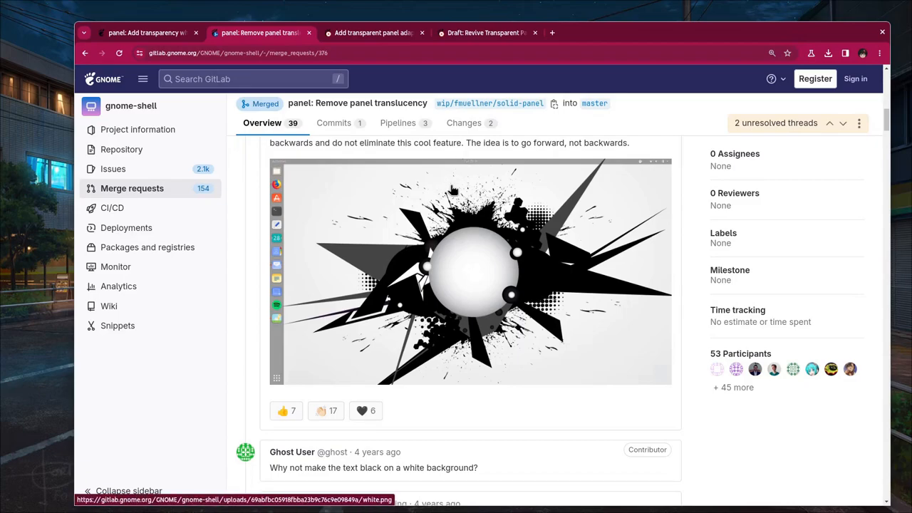
{"action": "mouse_move", "coordinate": [451, 178]}
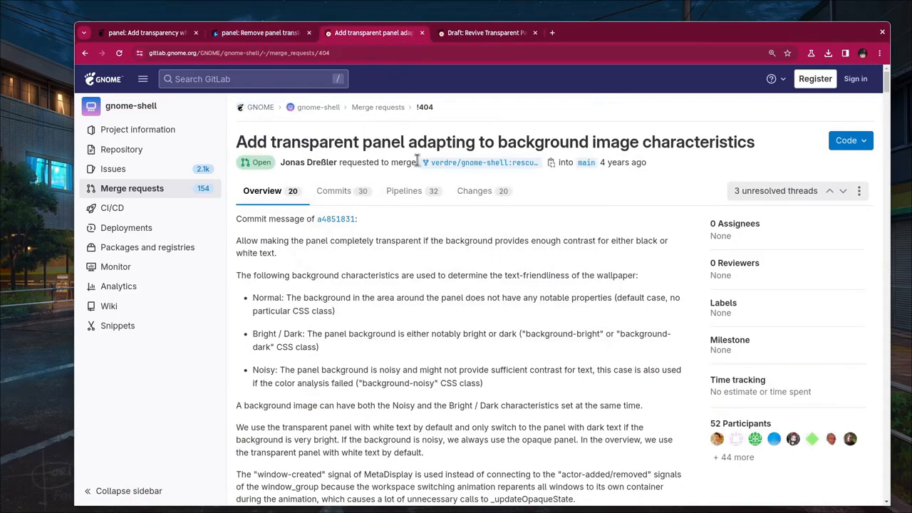
{"action": "mouse_move", "coordinate": [449, 264]}
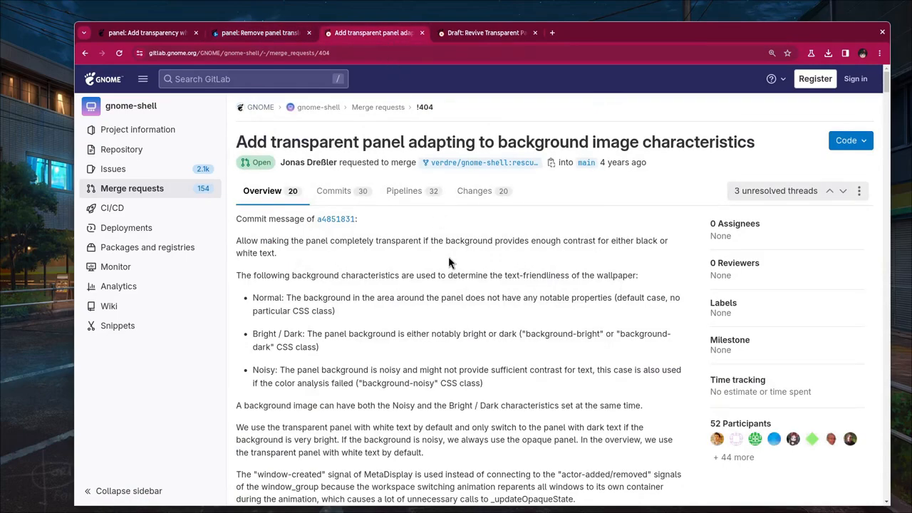
Scroll through the adaptive transparent panel merge request's description, merge status and activity comments.
{"action": "scroll", "scroll_direction": "down", "scroll_amount": 3}
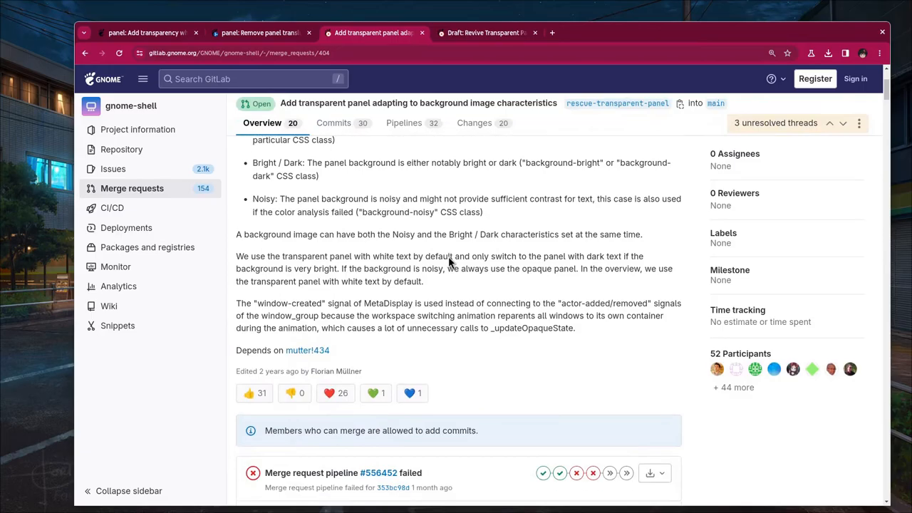
{"action": "scroll", "scroll_direction": "down", "scroll_amount": 3}
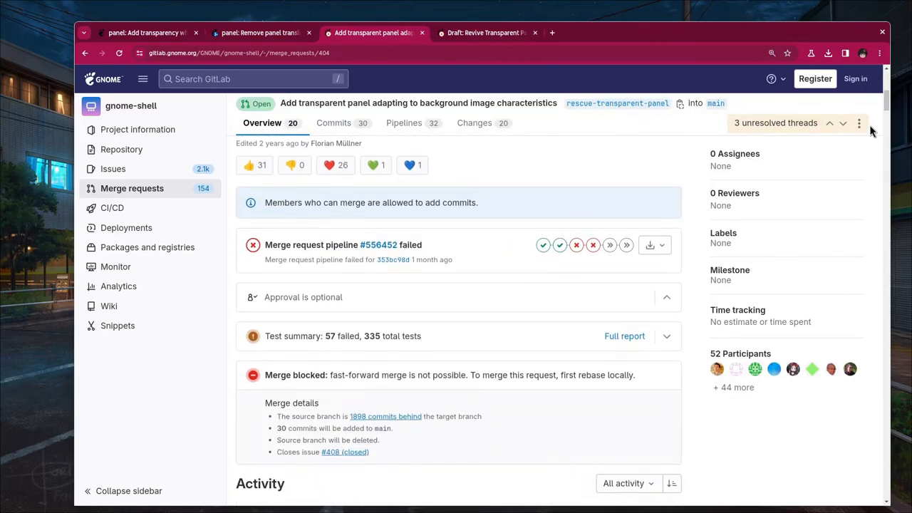
{"action": "scroll", "scroll_direction": "down", "scroll_amount": 3}
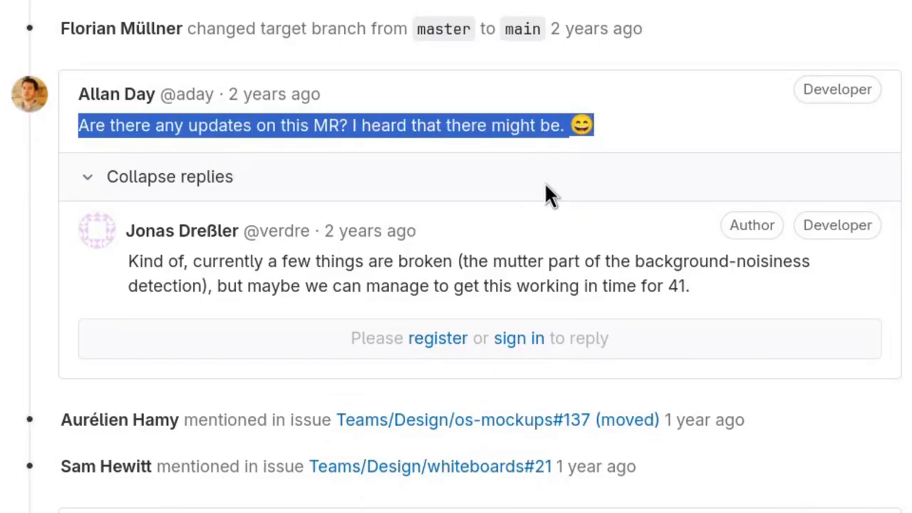
{"action": "mouse_move", "coordinate": [563, 181]}
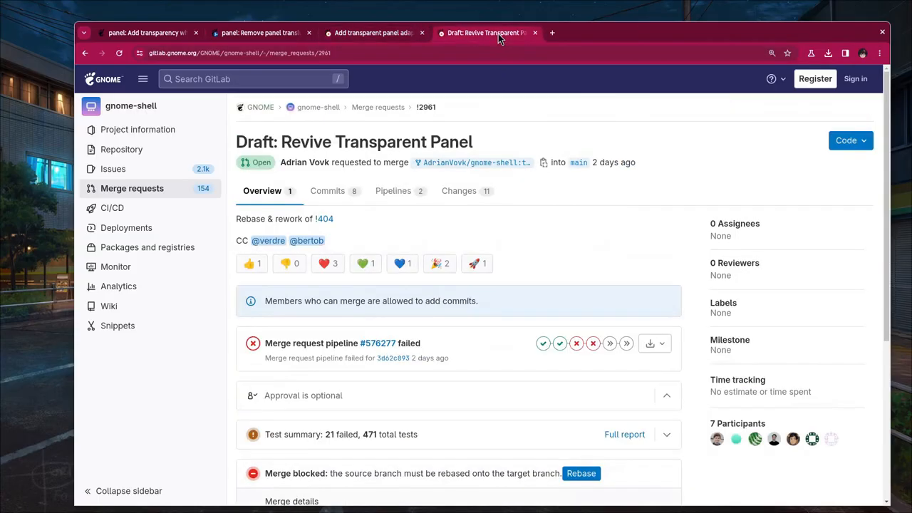
{"action": "mouse_move", "coordinate": [429, 142]}
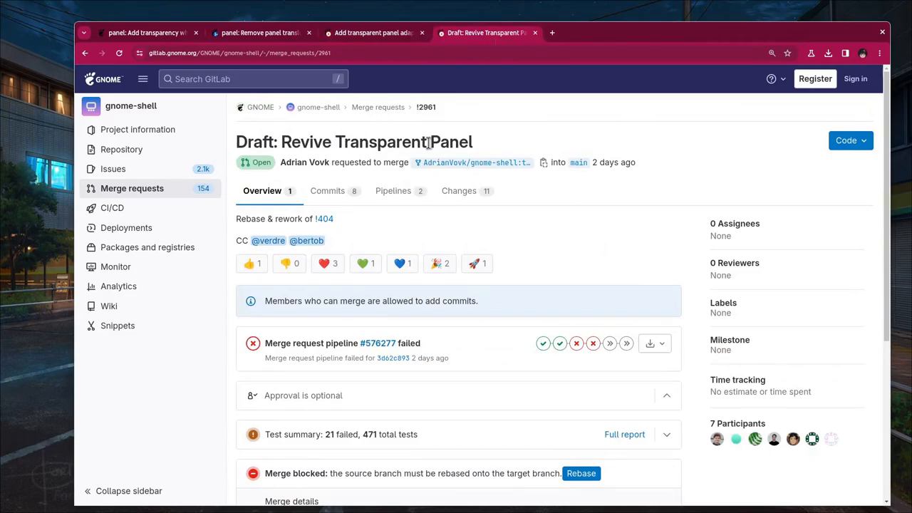
Highlight the 'Draft: Revive Transparent Panel' merge request title.
{"action": "triple_click", "coordinate": [354, 142]}
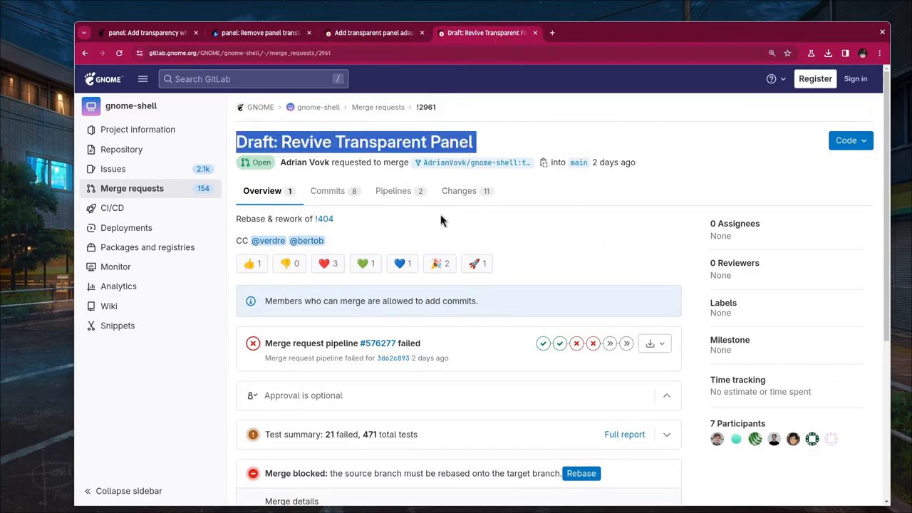
{"action": "mouse_move", "coordinate": [416, 220]}
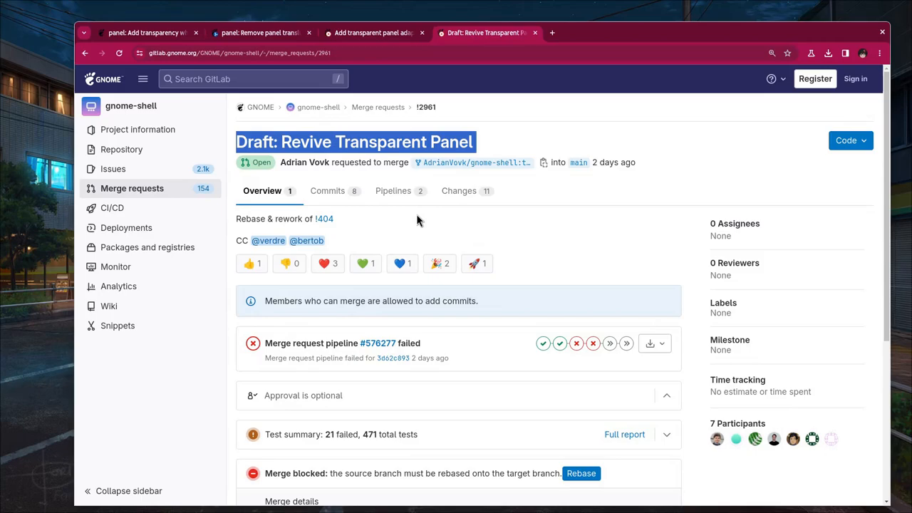